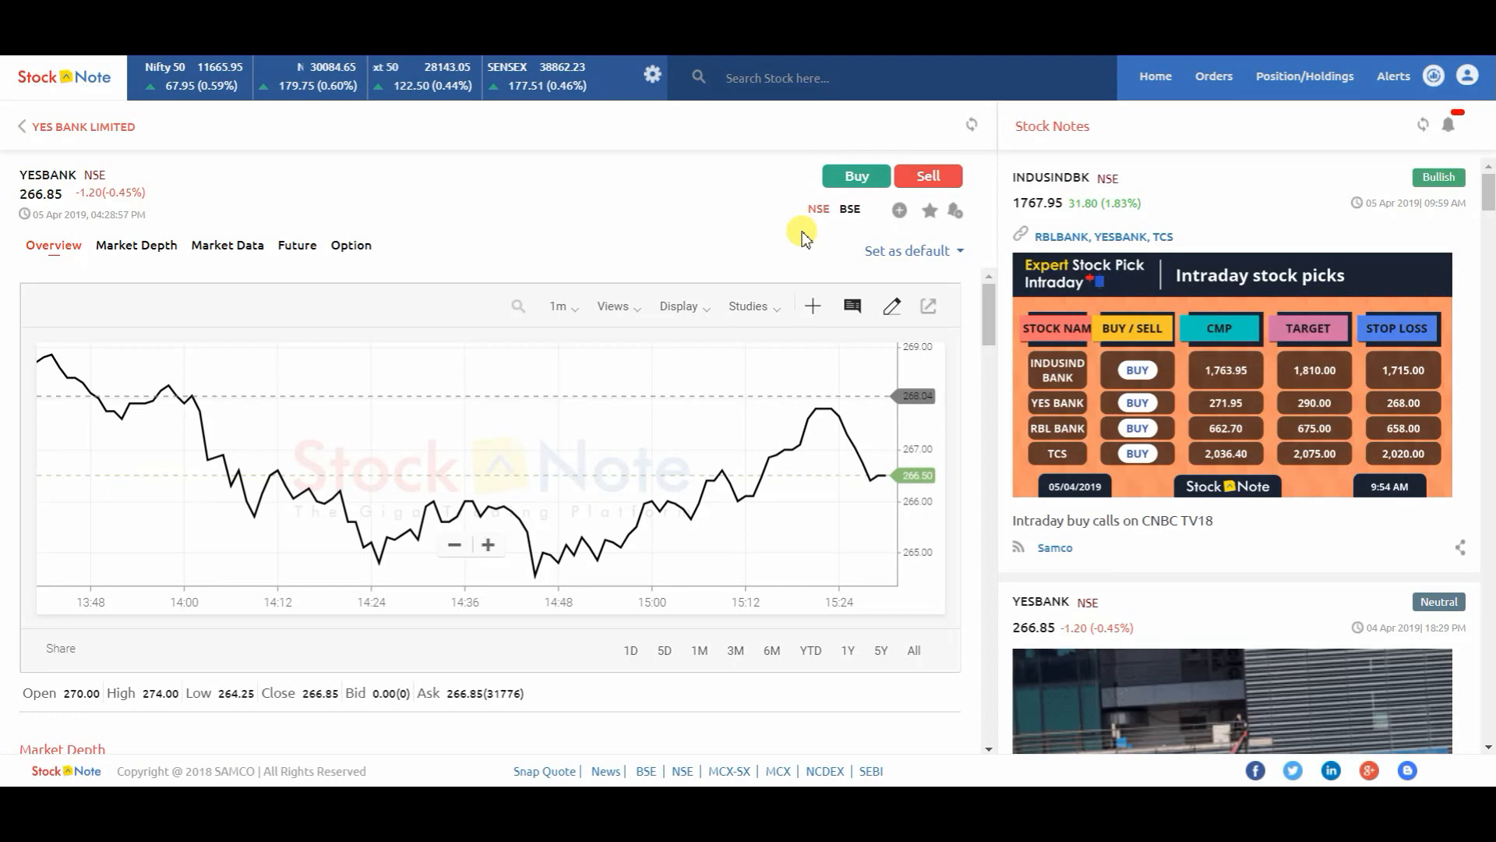
{"action": "mouse_move", "coordinate": [523, 225]}
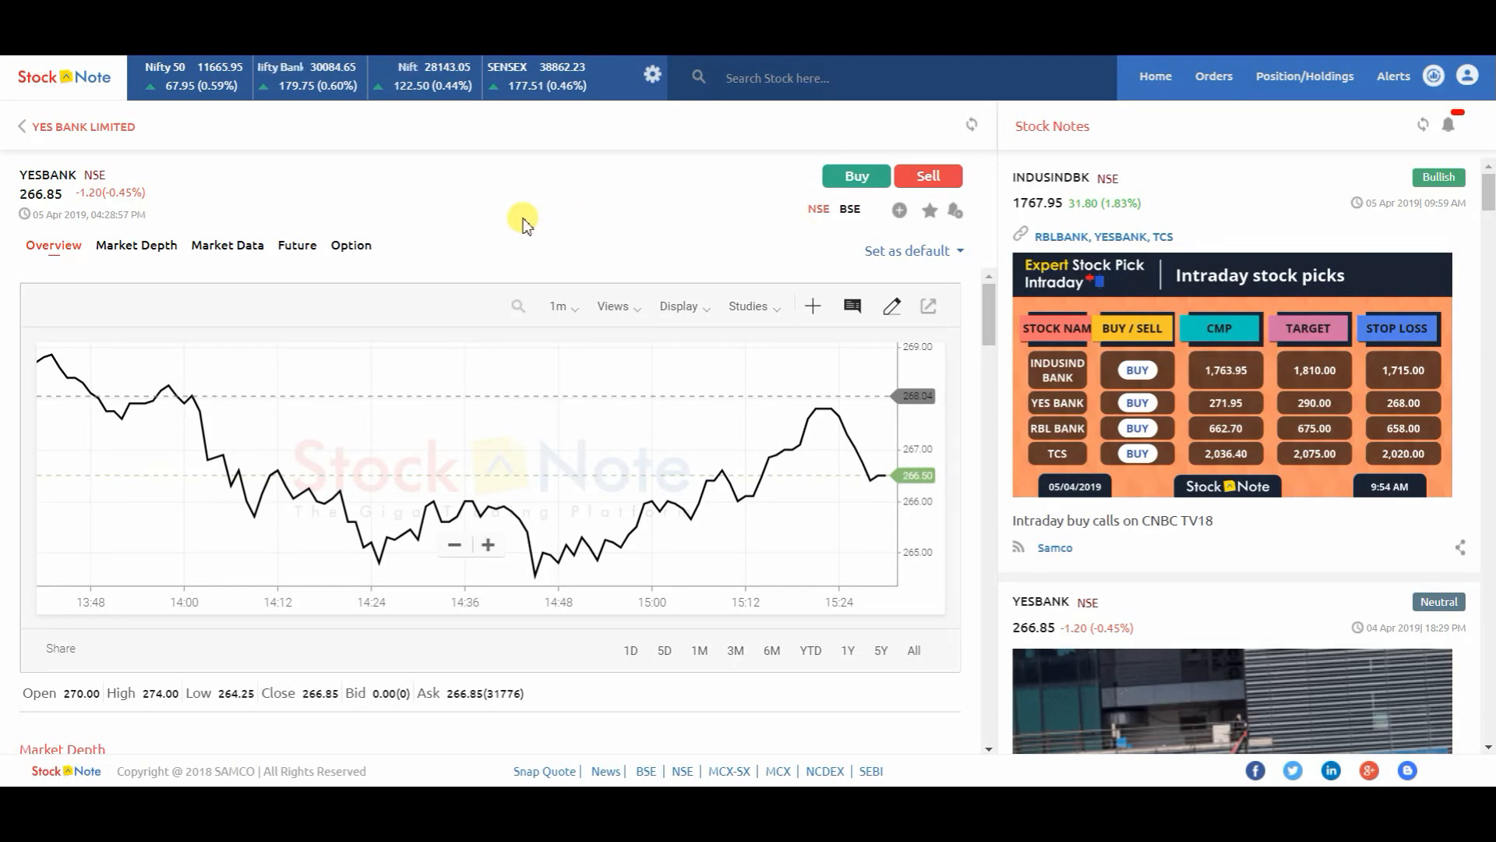
{"action": "mouse_move", "coordinate": [84, 267]}
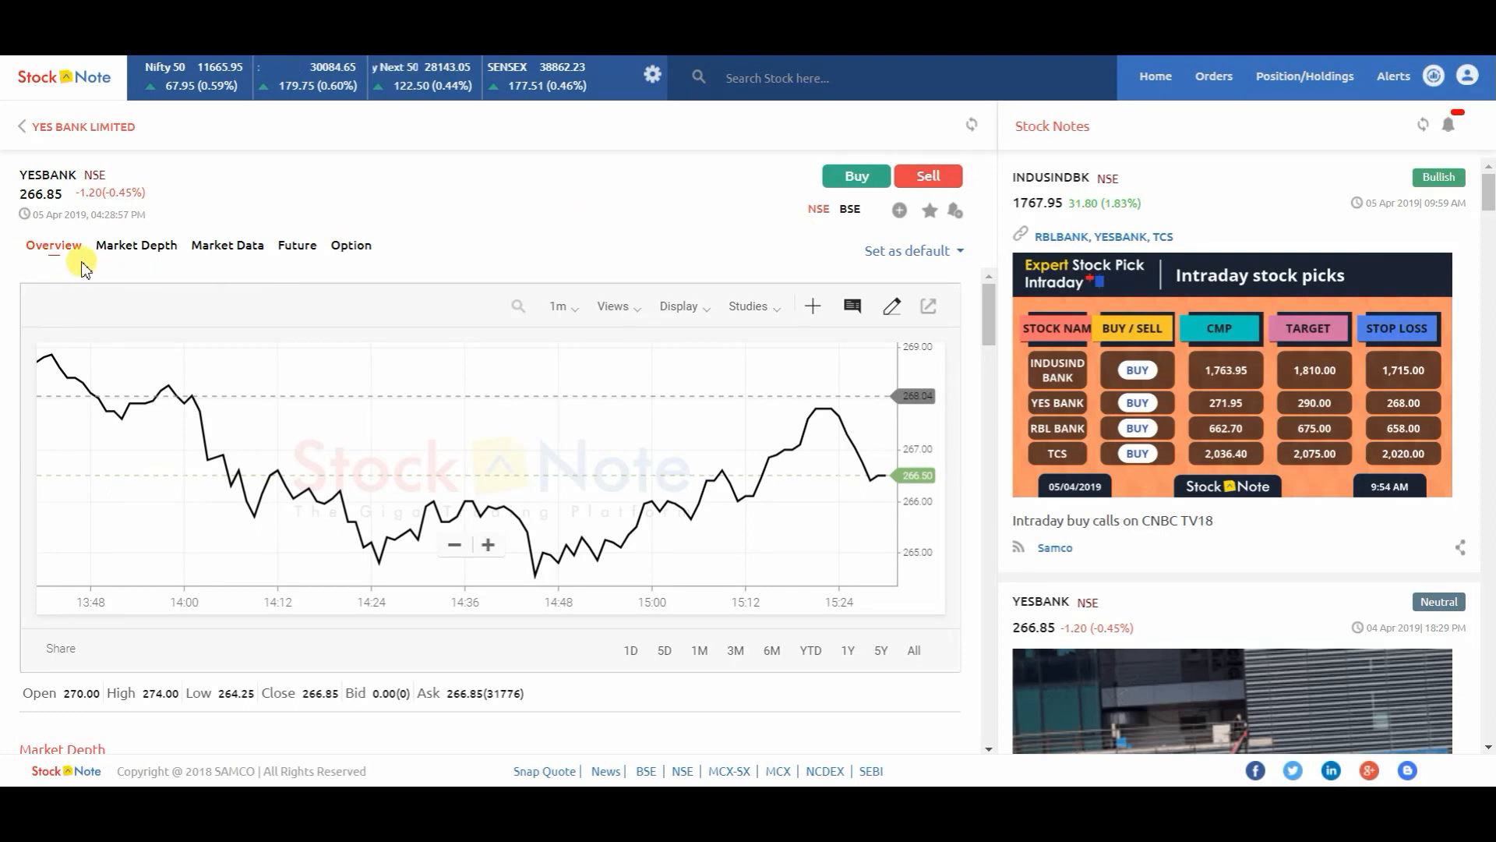
{"action": "mouse_move", "coordinate": [212, 265]}
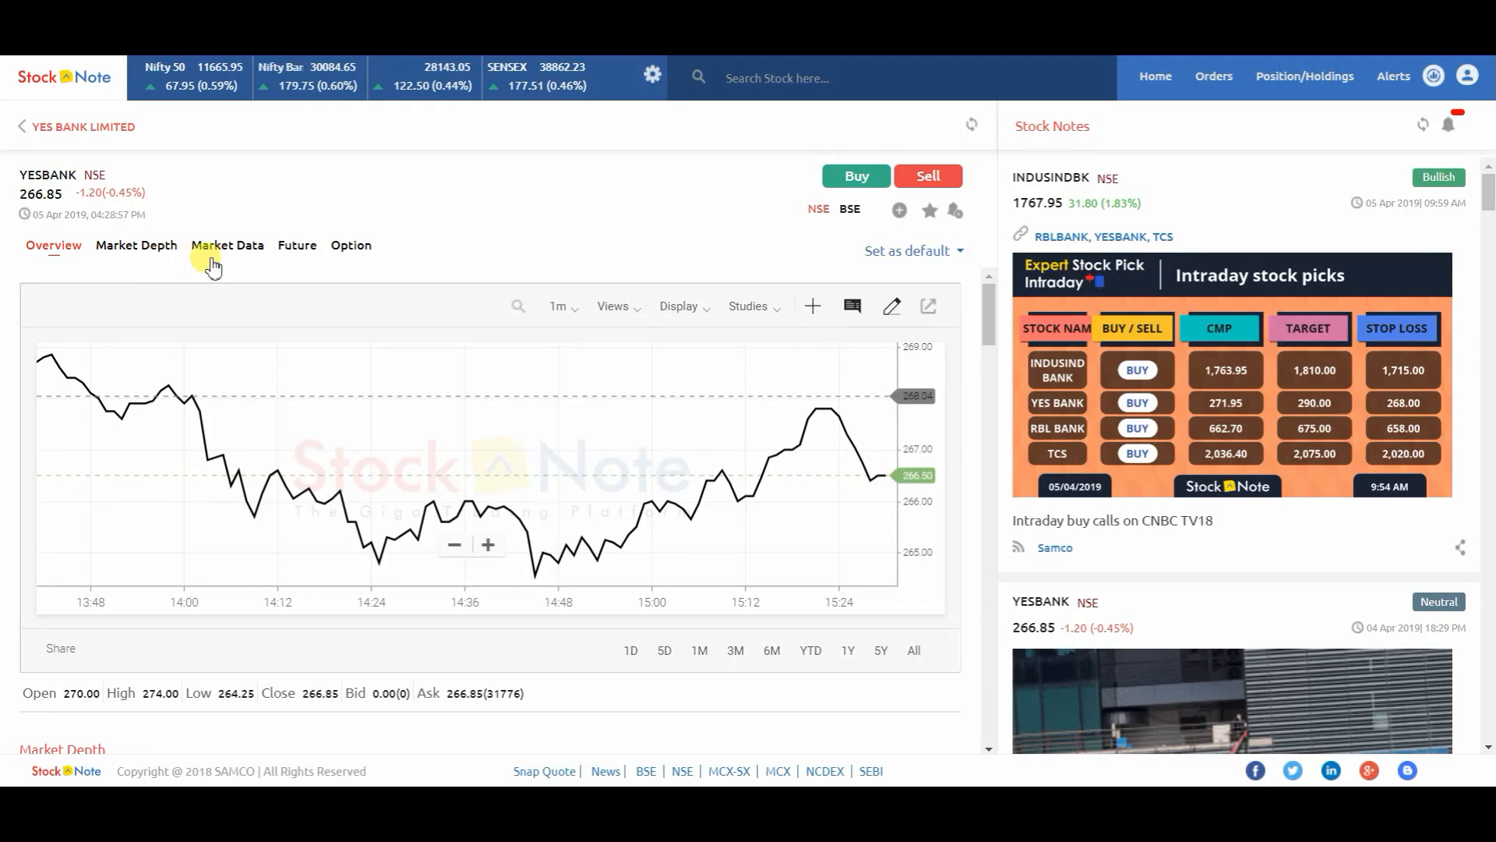
{"action": "mouse_move", "coordinate": [296, 253]}
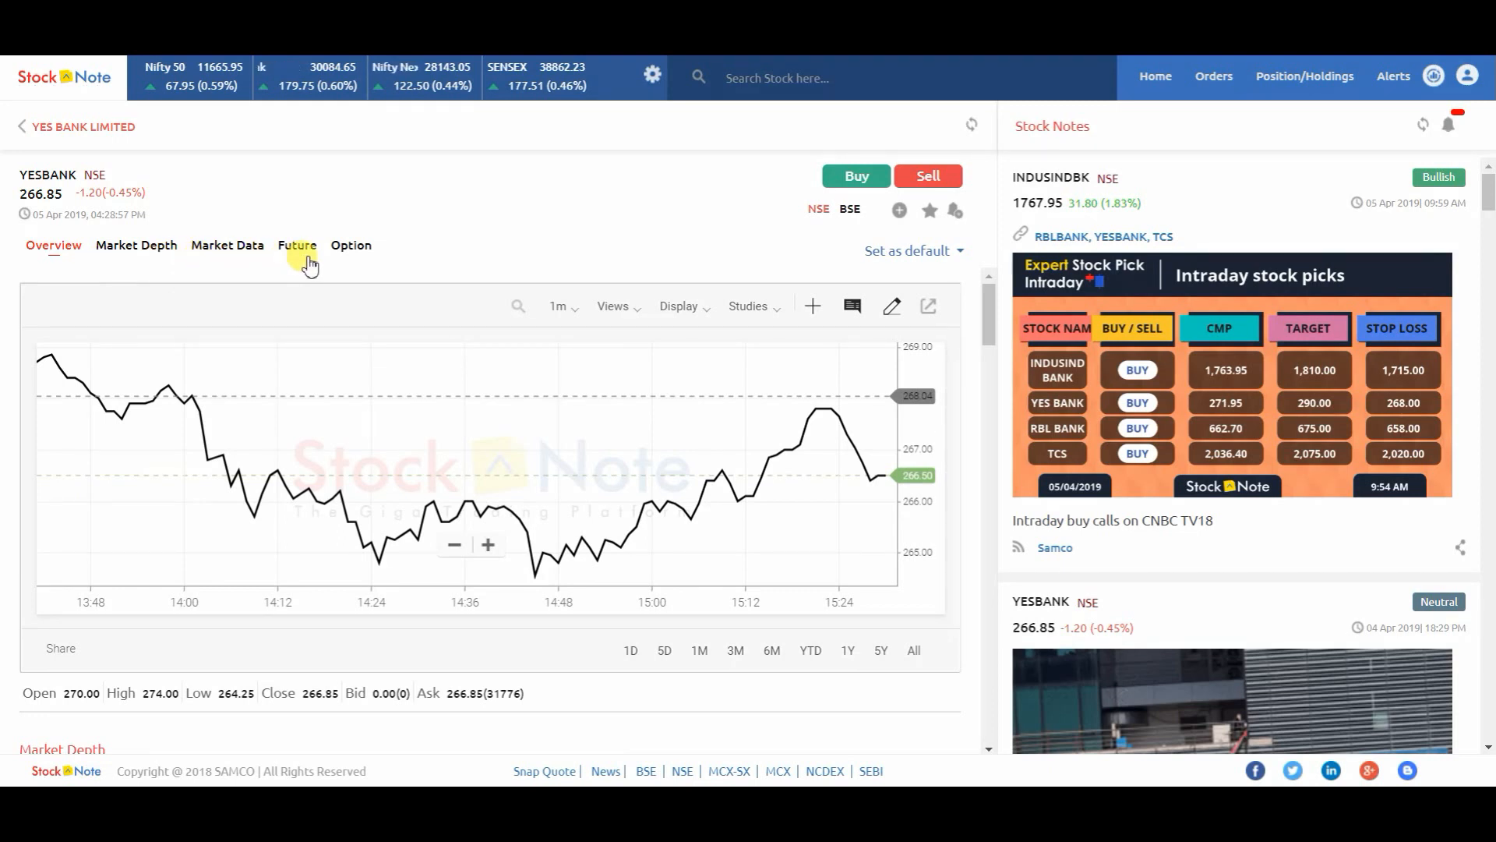
{"action": "mouse_move", "coordinate": [377, 258]}
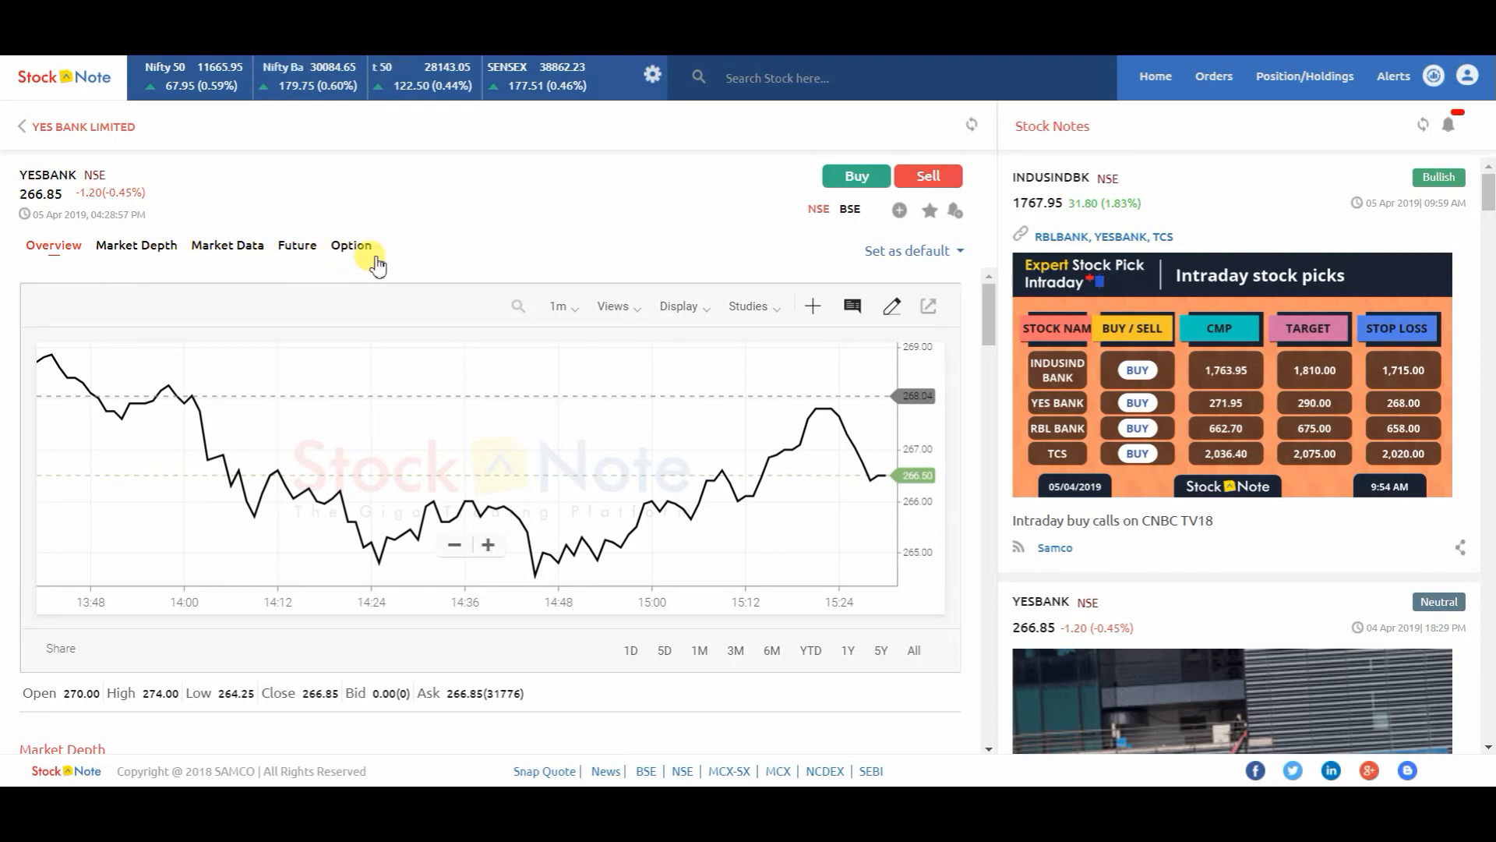
{"action": "mouse_move", "coordinate": [136, 246]}
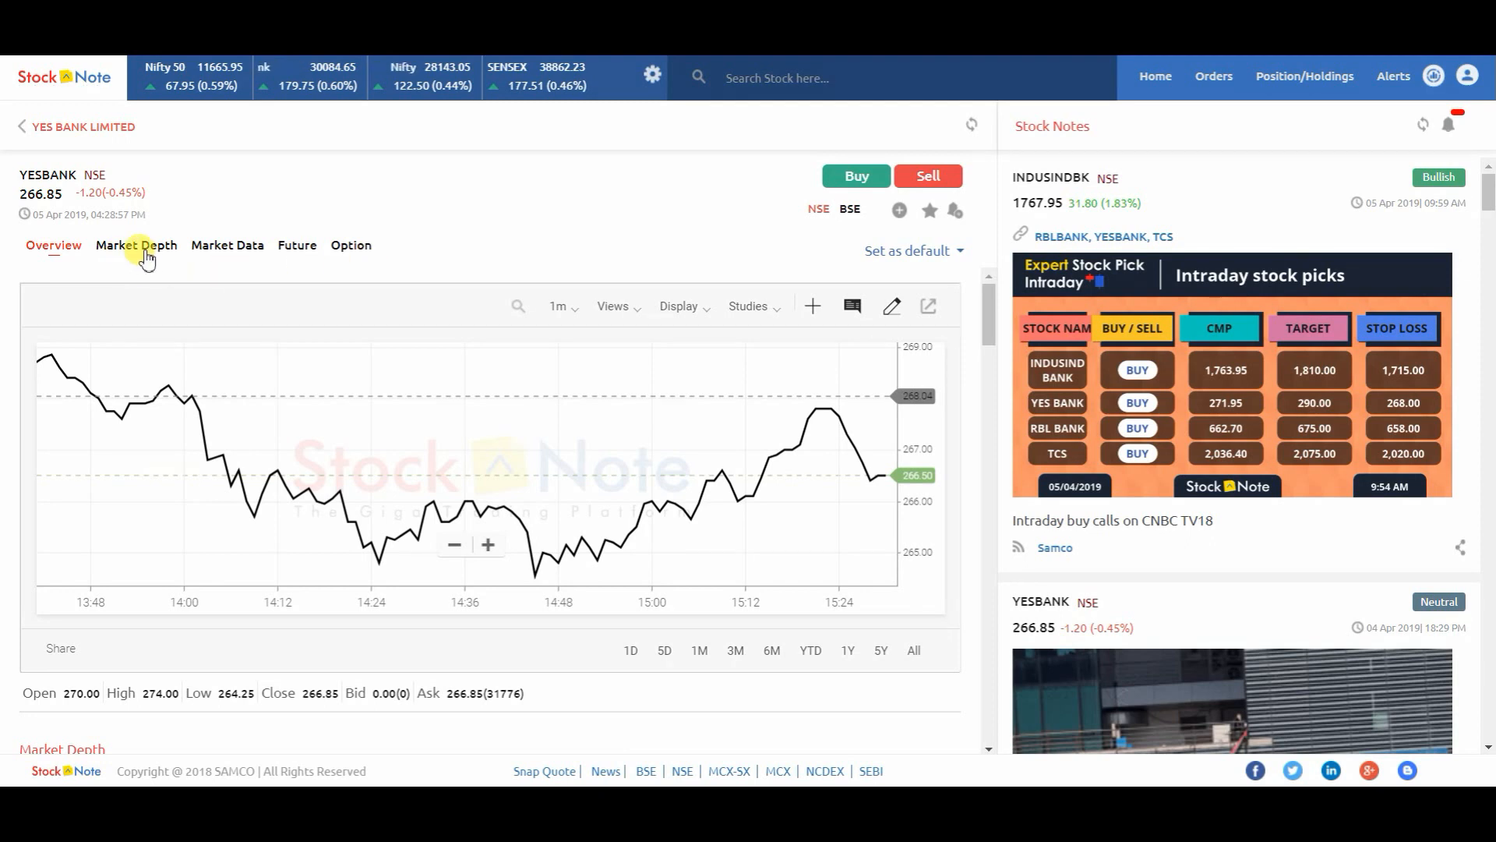
View YESBANK's Market Depth, Overview, Market Data, Future and Option tabs, ending on futures.
{"action": "left_click", "coordinate": [136, 245]}
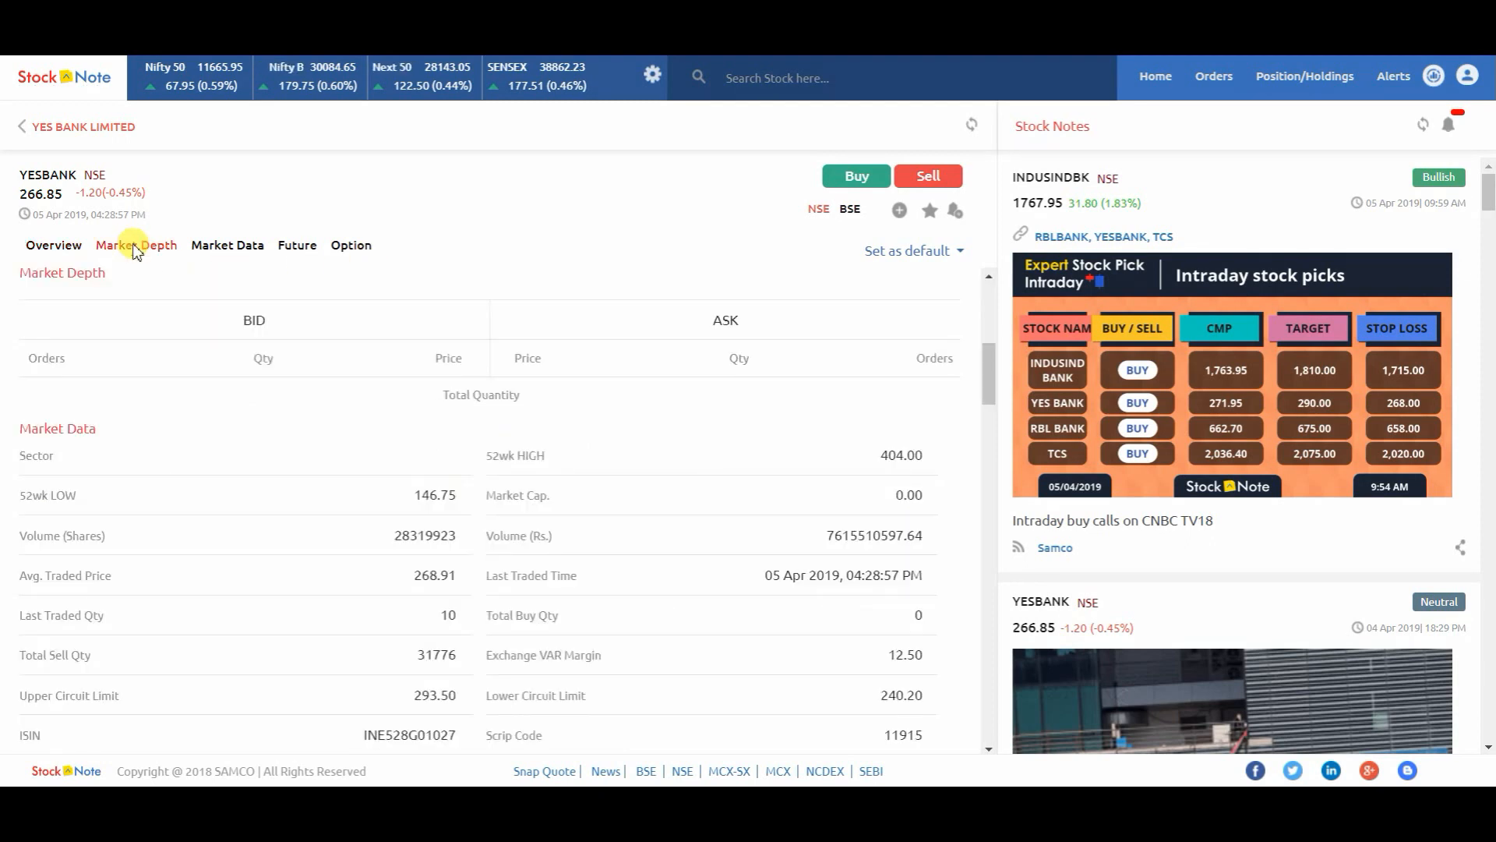
{"action": "left_click", "coordinate": [52, 246]}
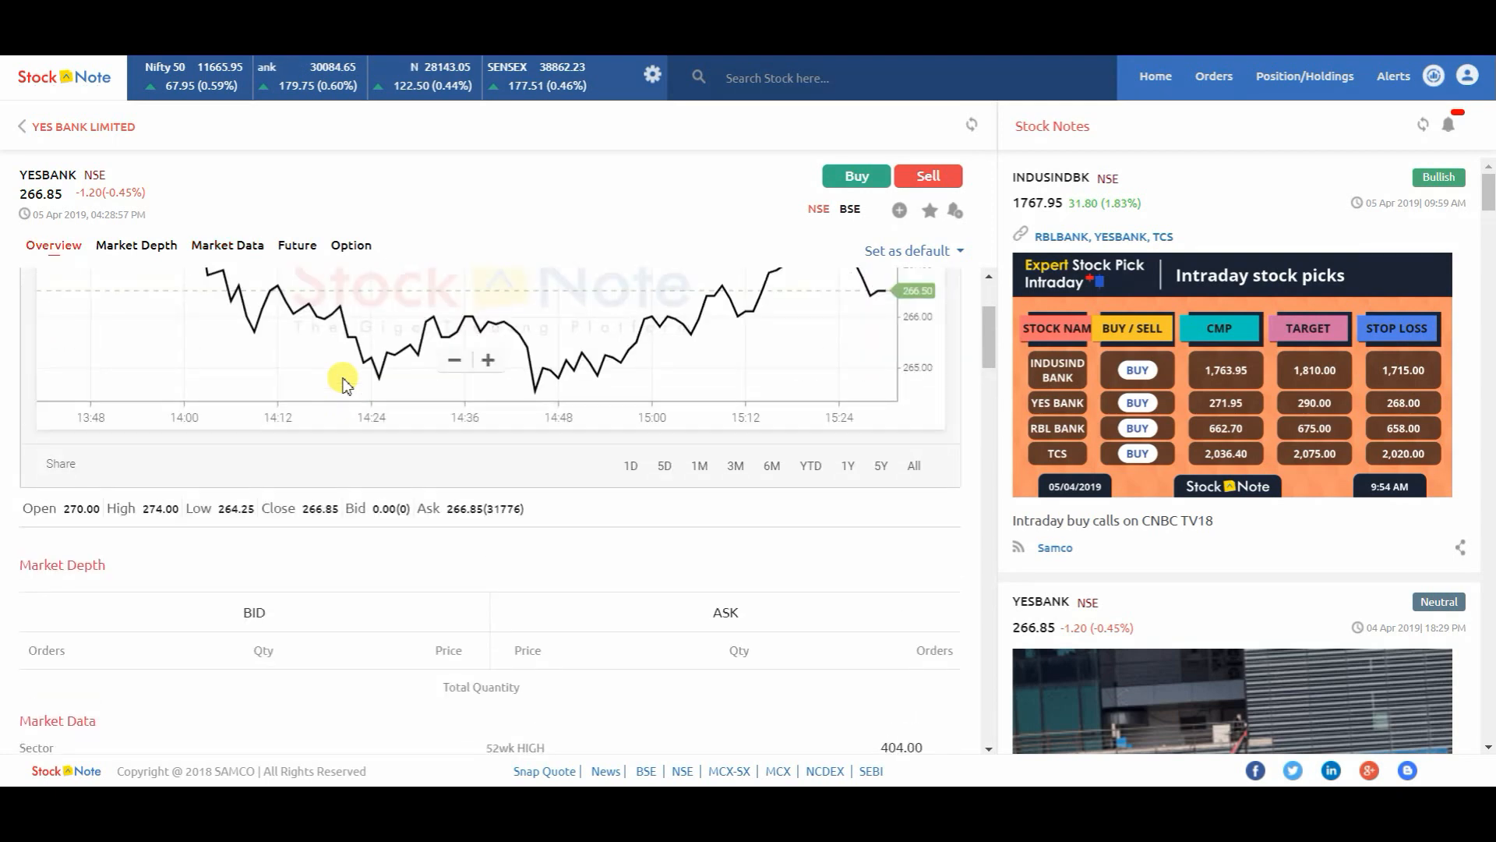
{"action": "left_click", "coordinate": [227, 245]}
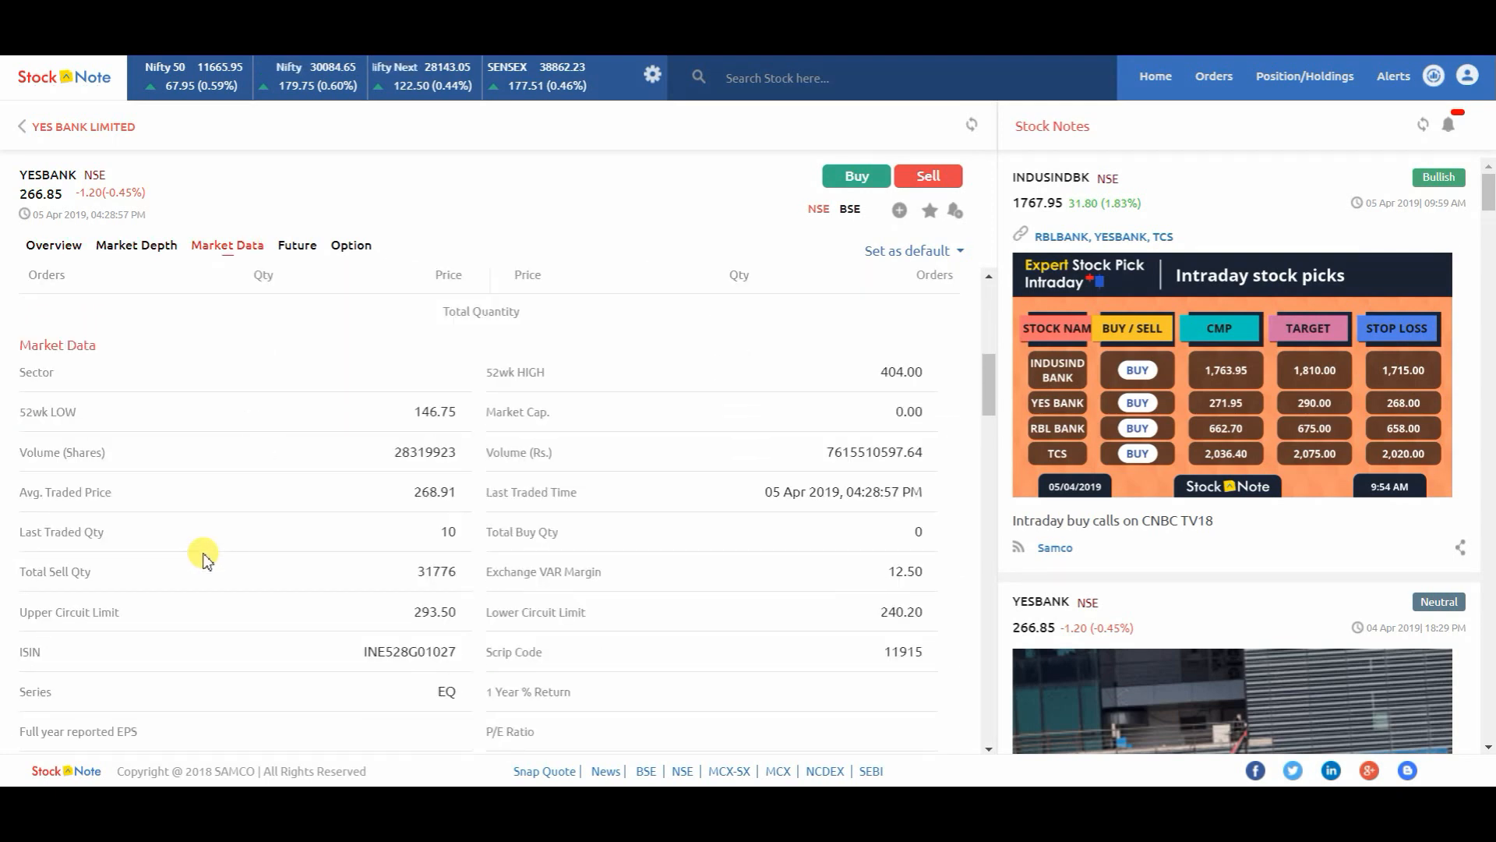
{"action": "left_click", "coordinate": [296, 245]}
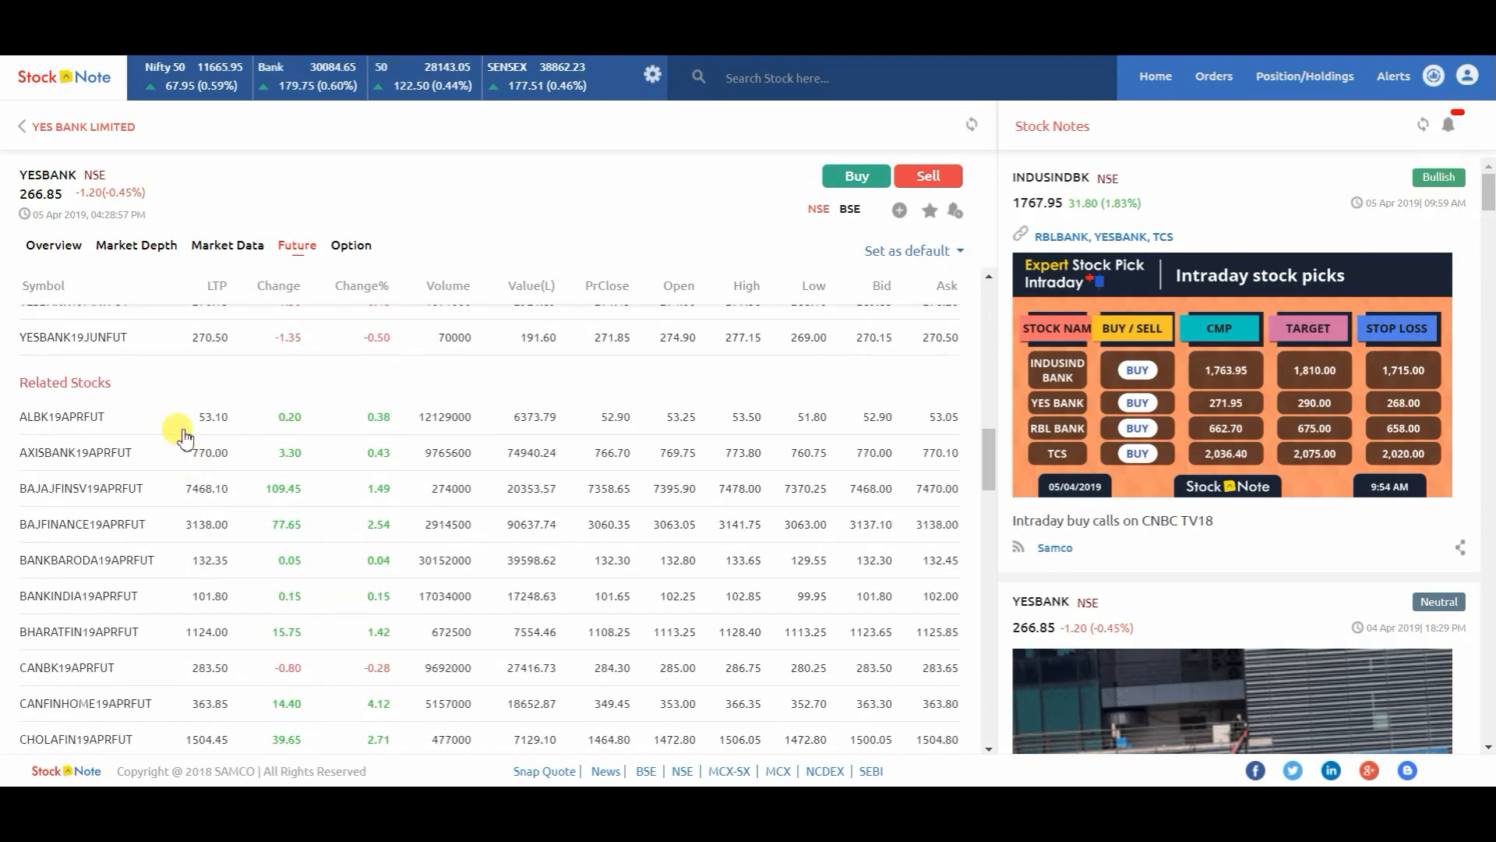
{"action": "left_click", "coordinate": [350, 246]}
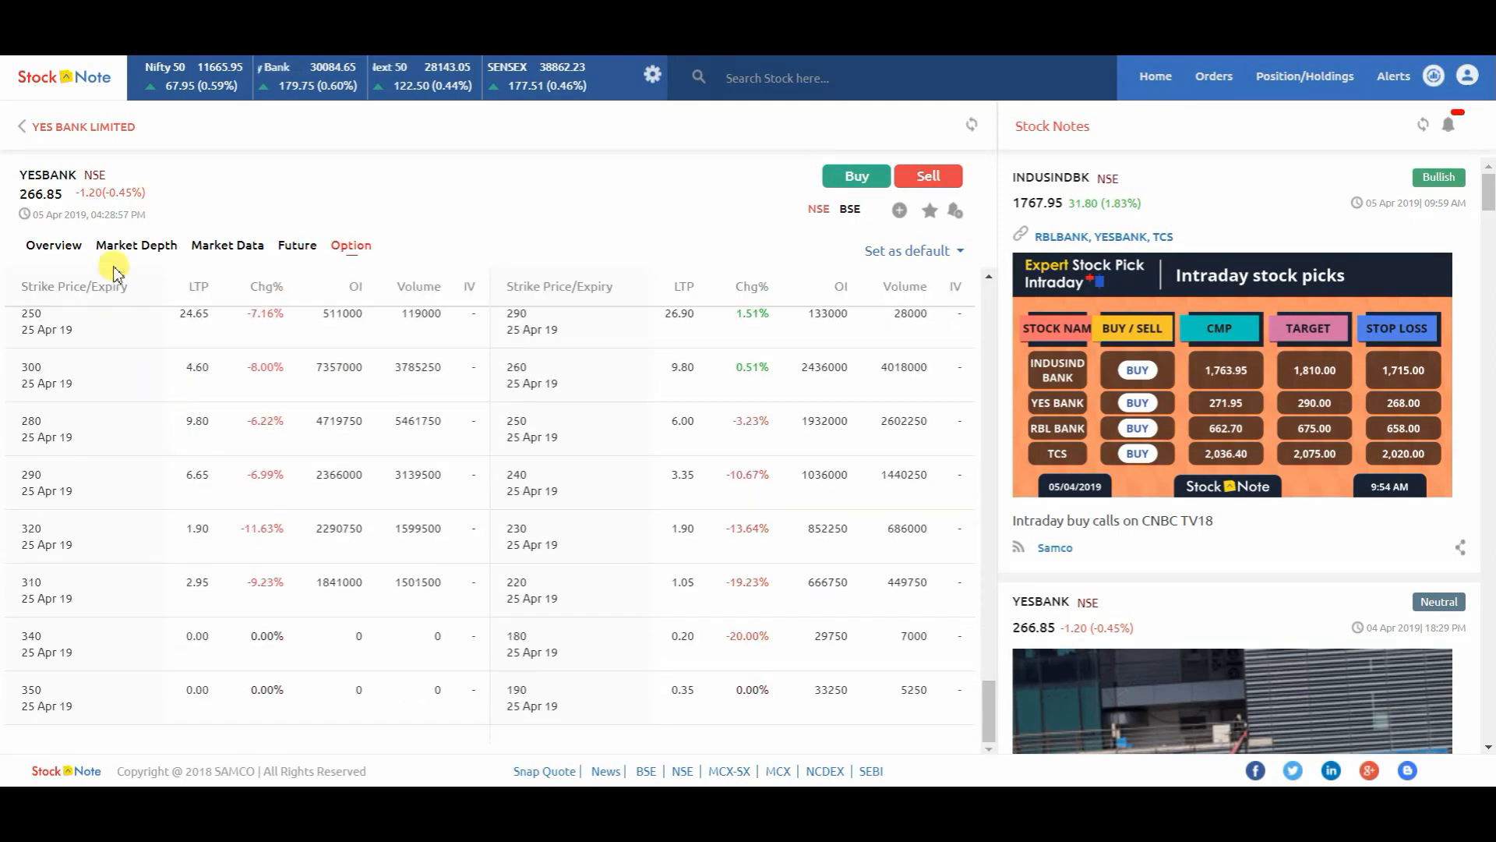
{"action": "left_click", "coordinate": [910, 250]}
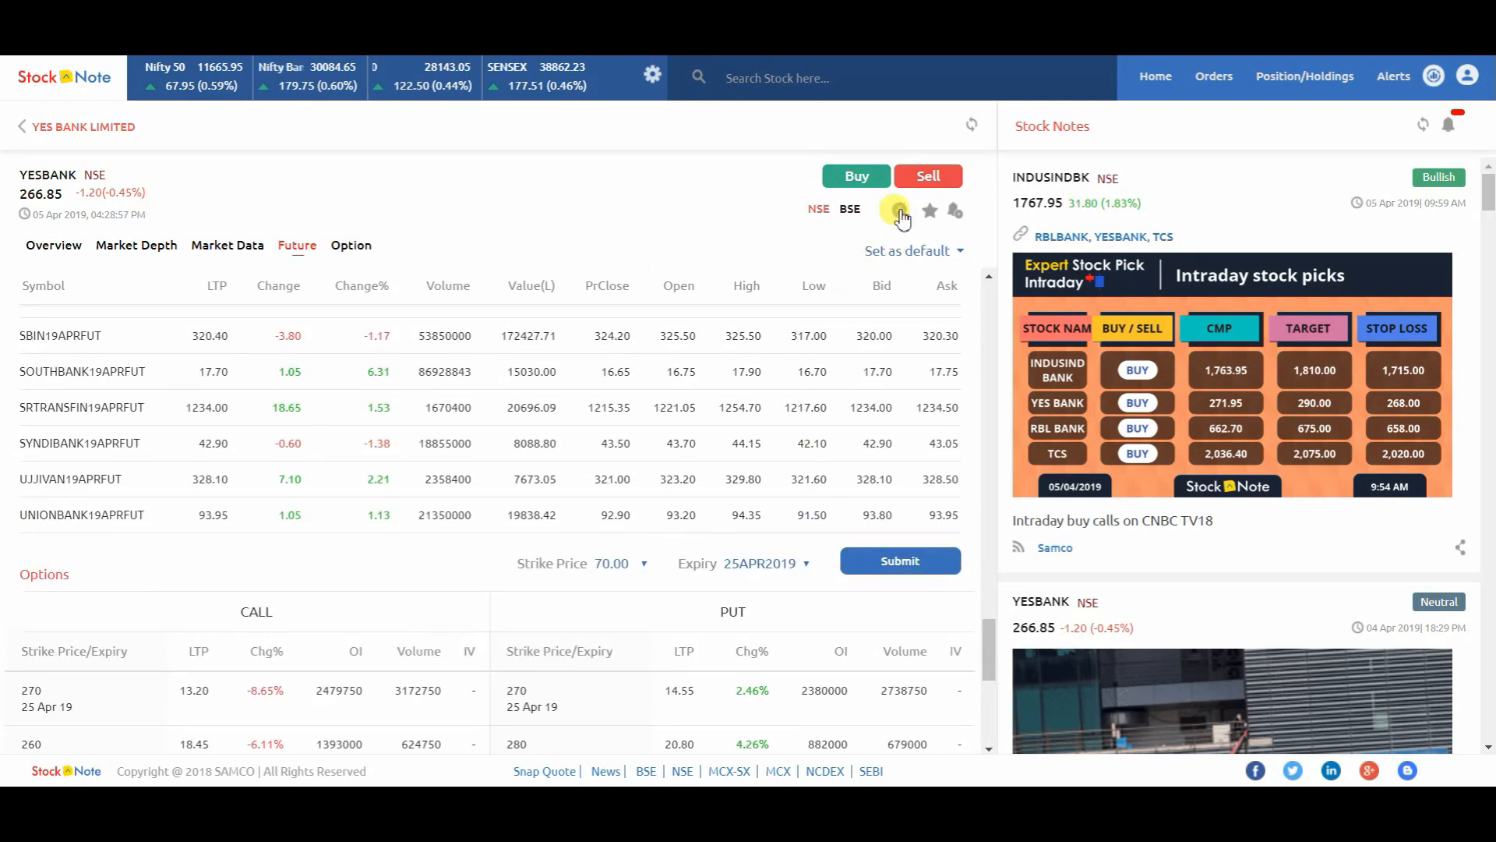
Add YESBANK to the JKLJKL watchlist group.
{"action": "left_click", "coordinate": [927, 209]}
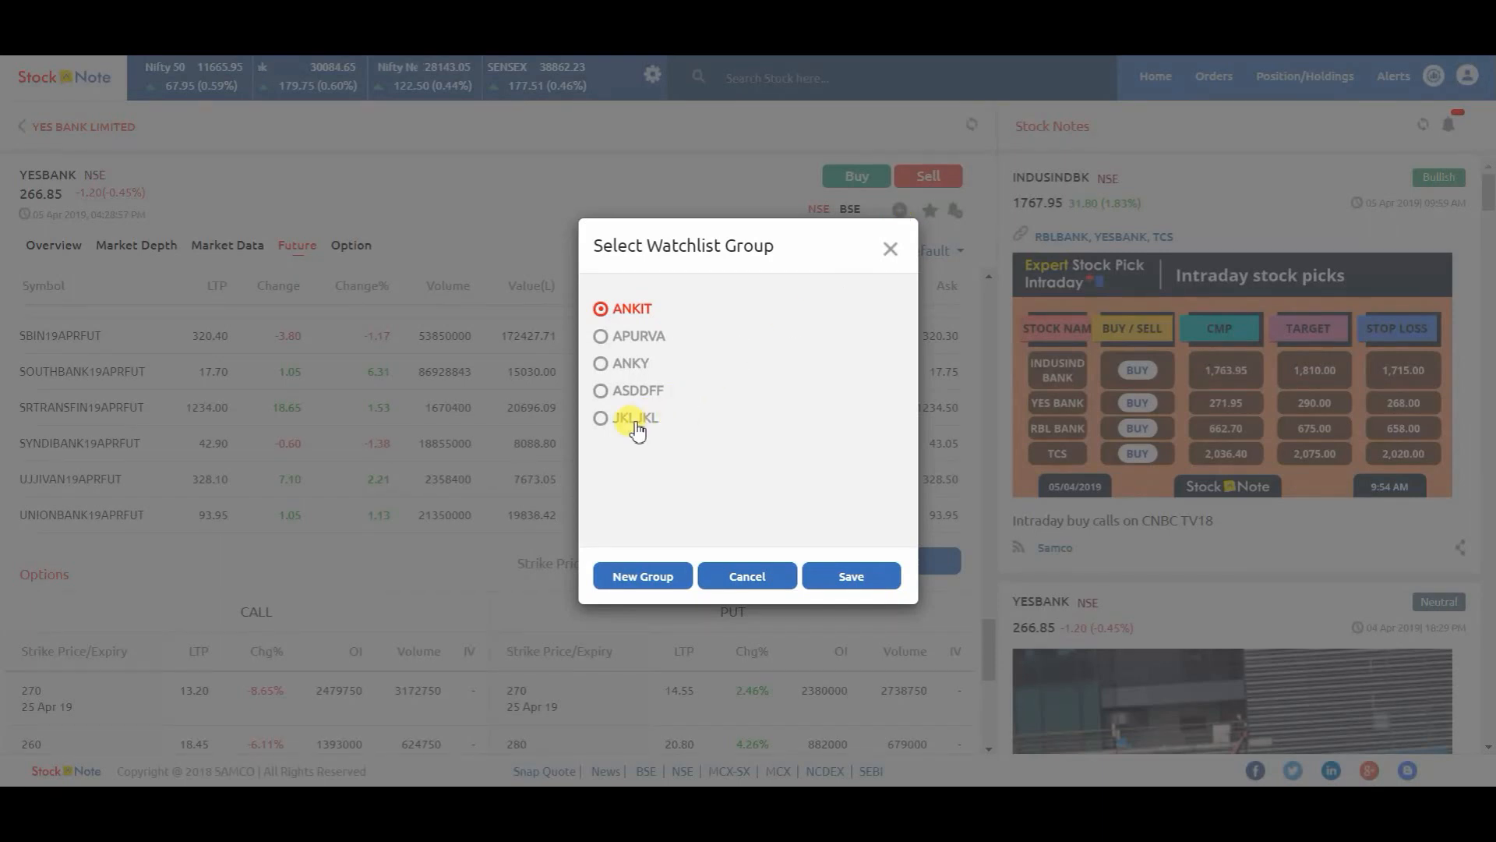
{"action": "left_click", "coordinate": [601, 418]}
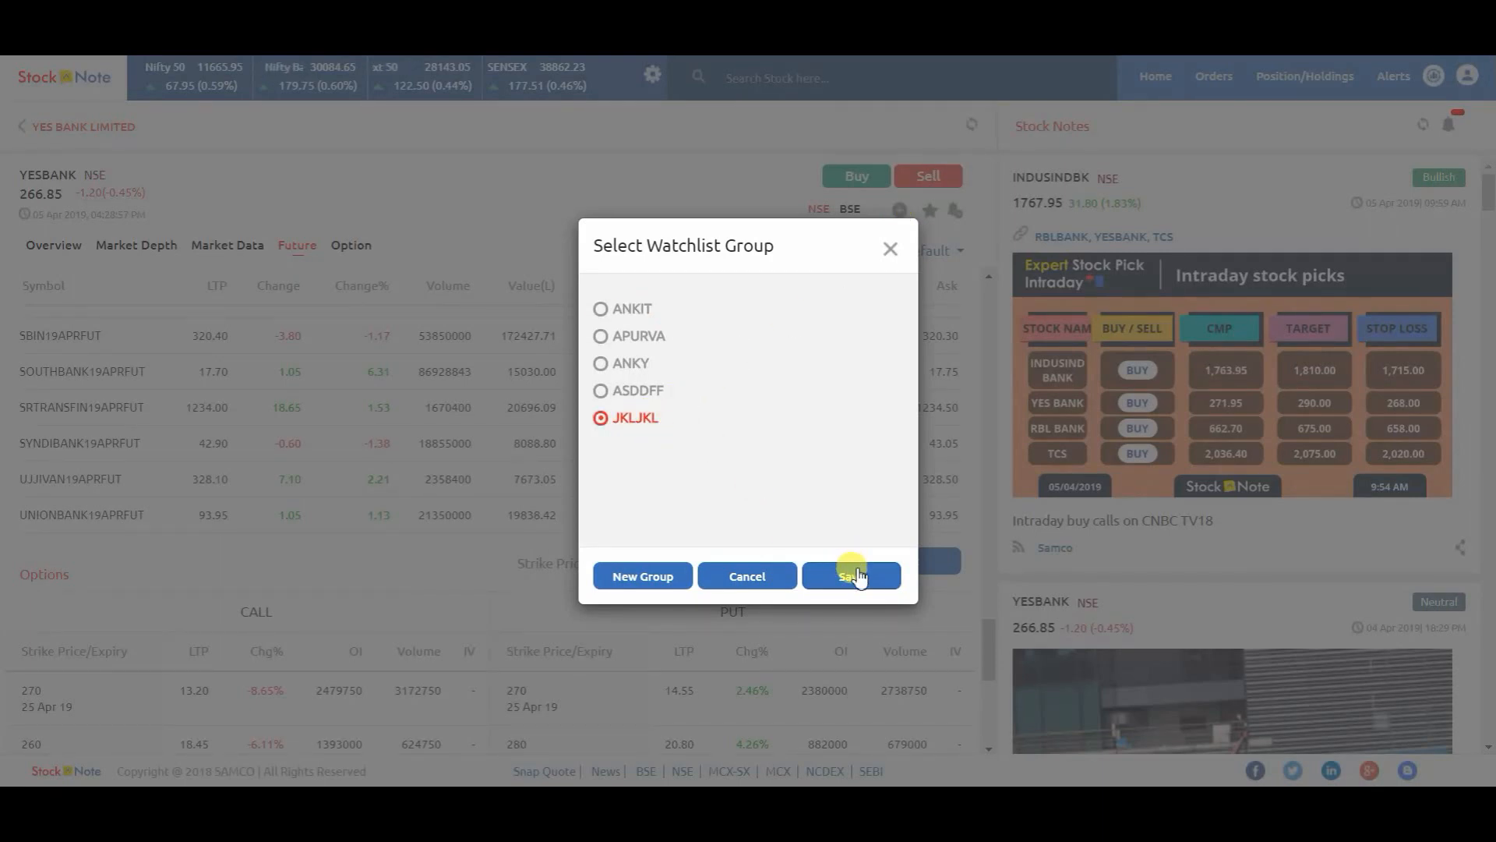
{"action": "left_click", "coordinate": [850, 575]}
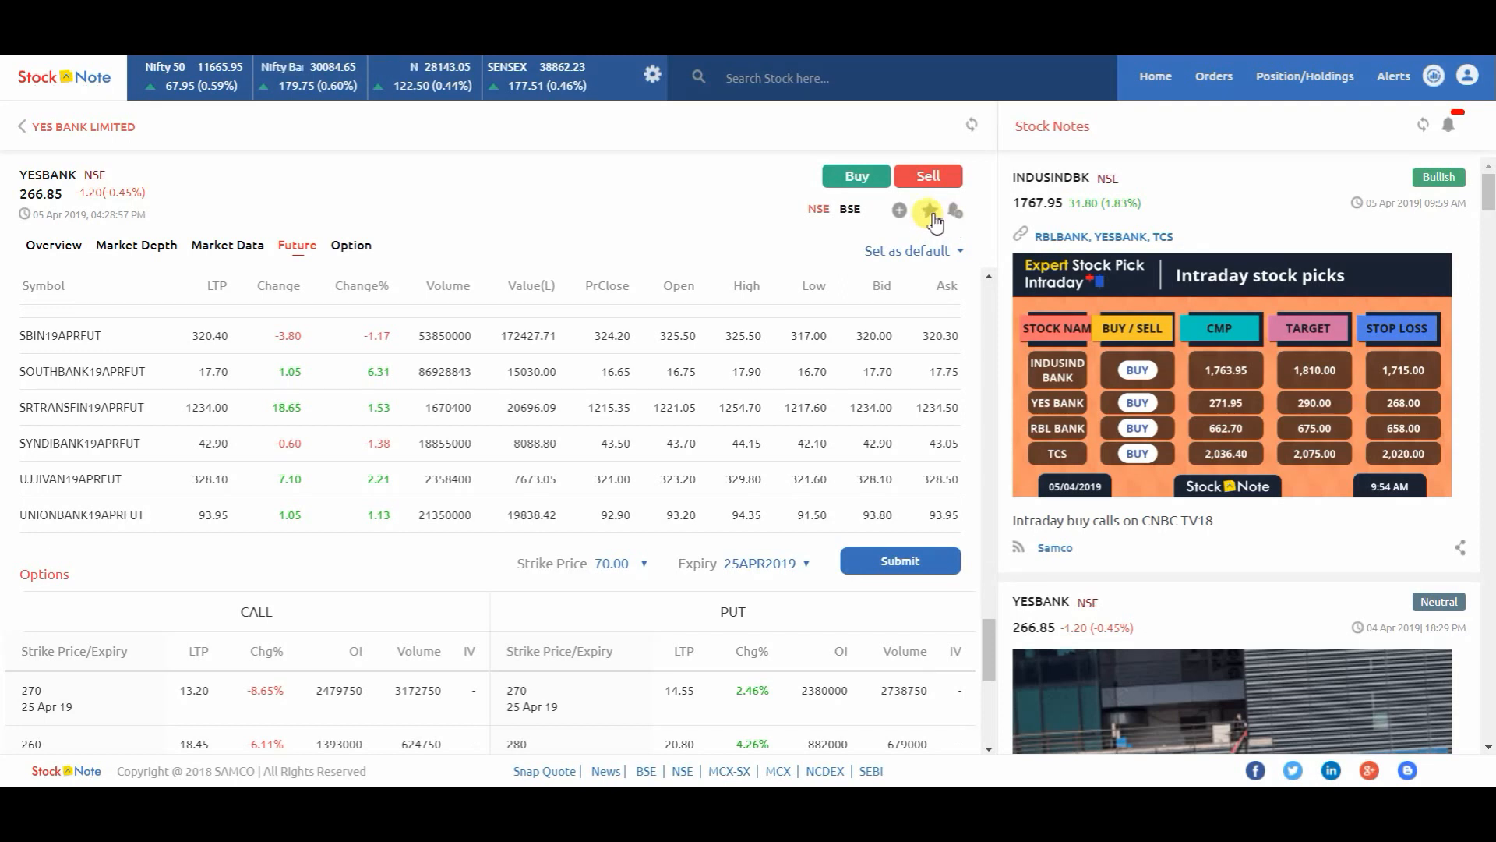
Star YESBANK as a favourite, then close the Set Alert dialog.
{"action": "left_click", "coordinate": [927, 211]}
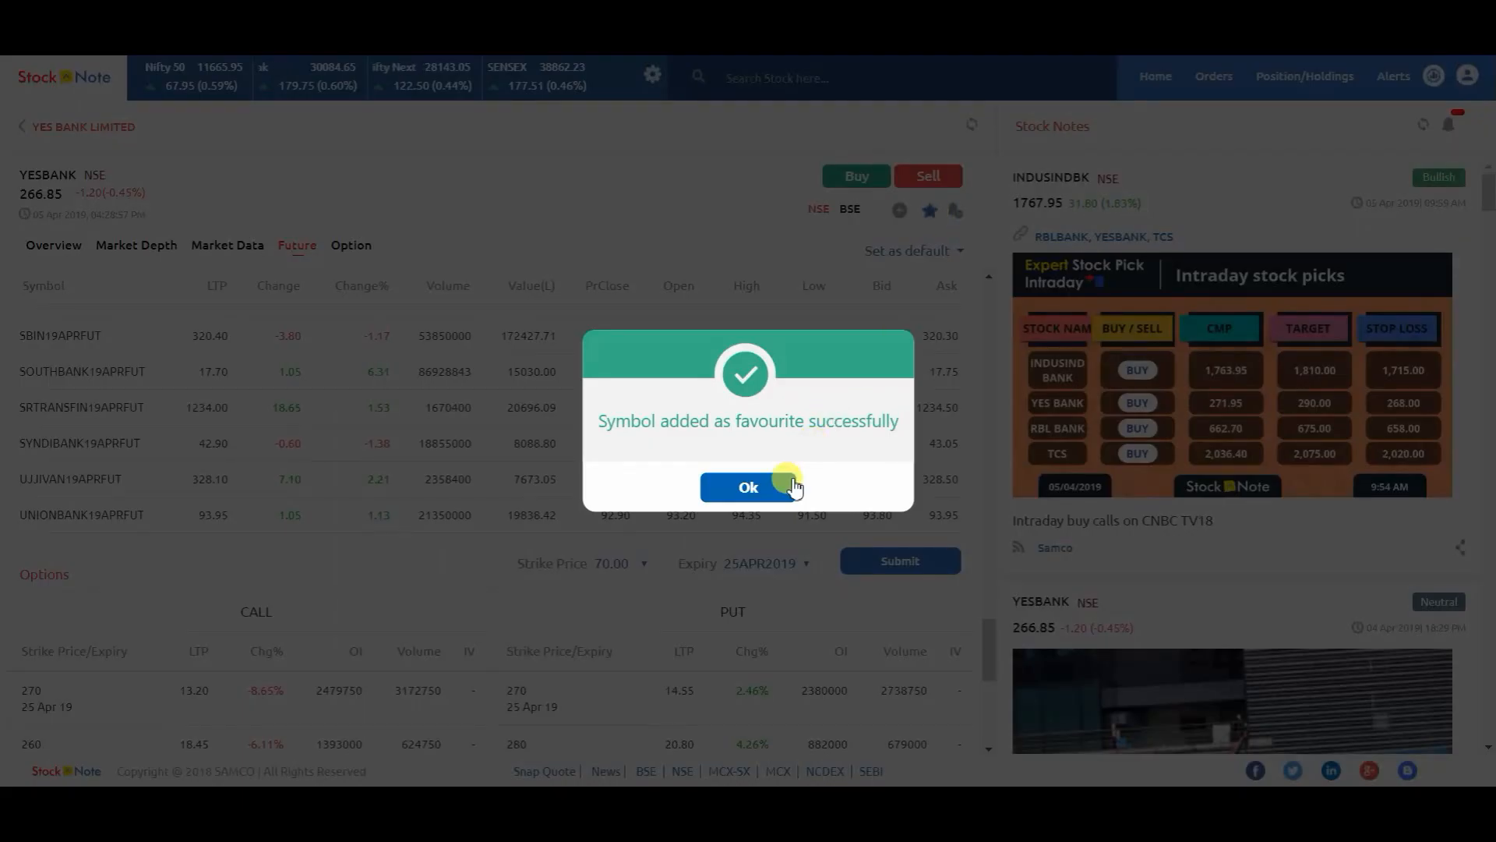
{"action": "left_click", "coordinate": [748, 486]}
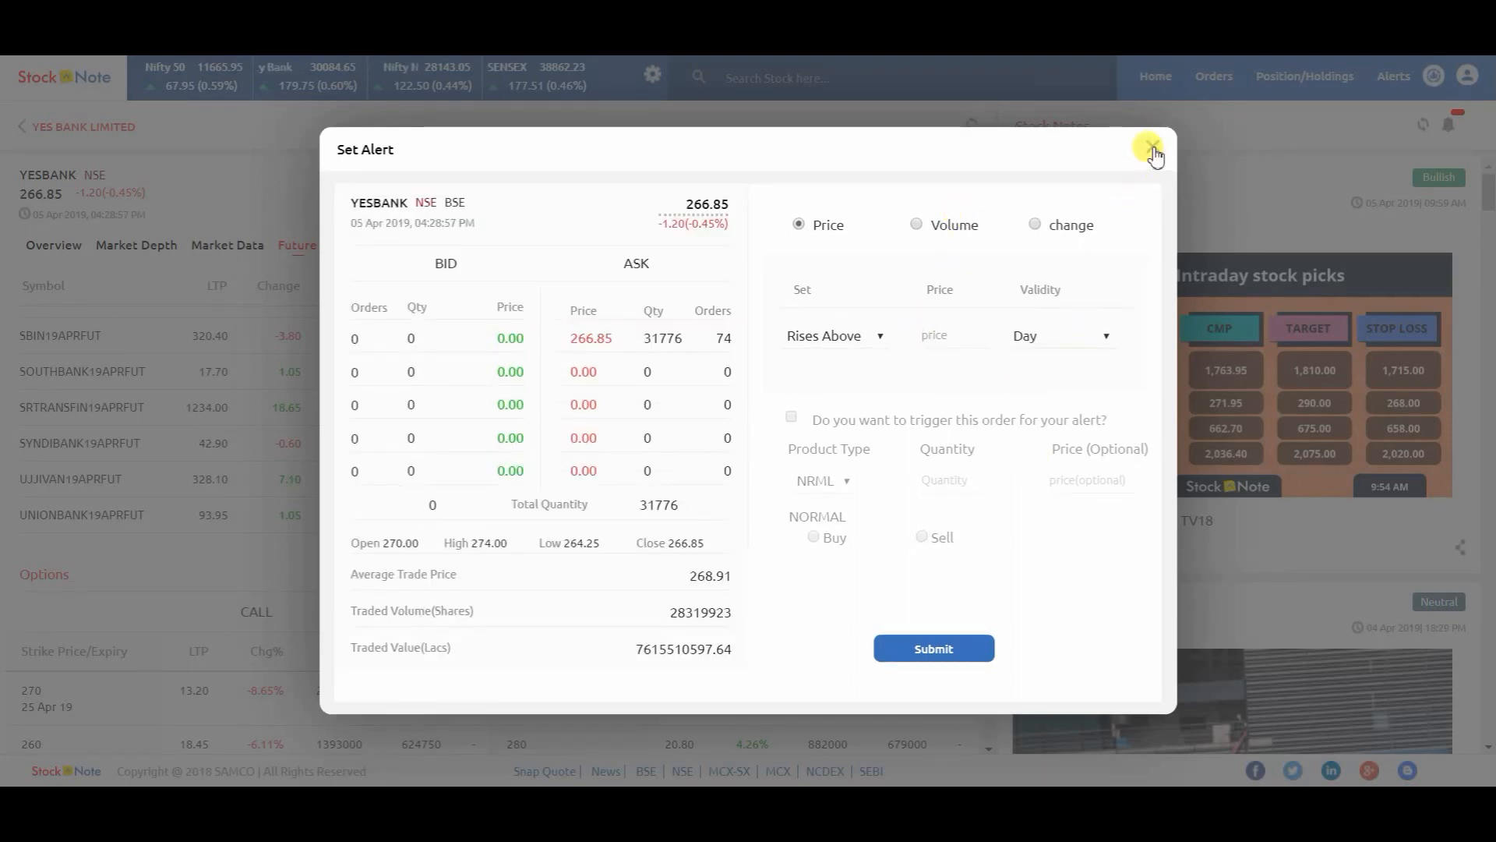
{"action": "left_click", "coordinate": [1153, 153]}
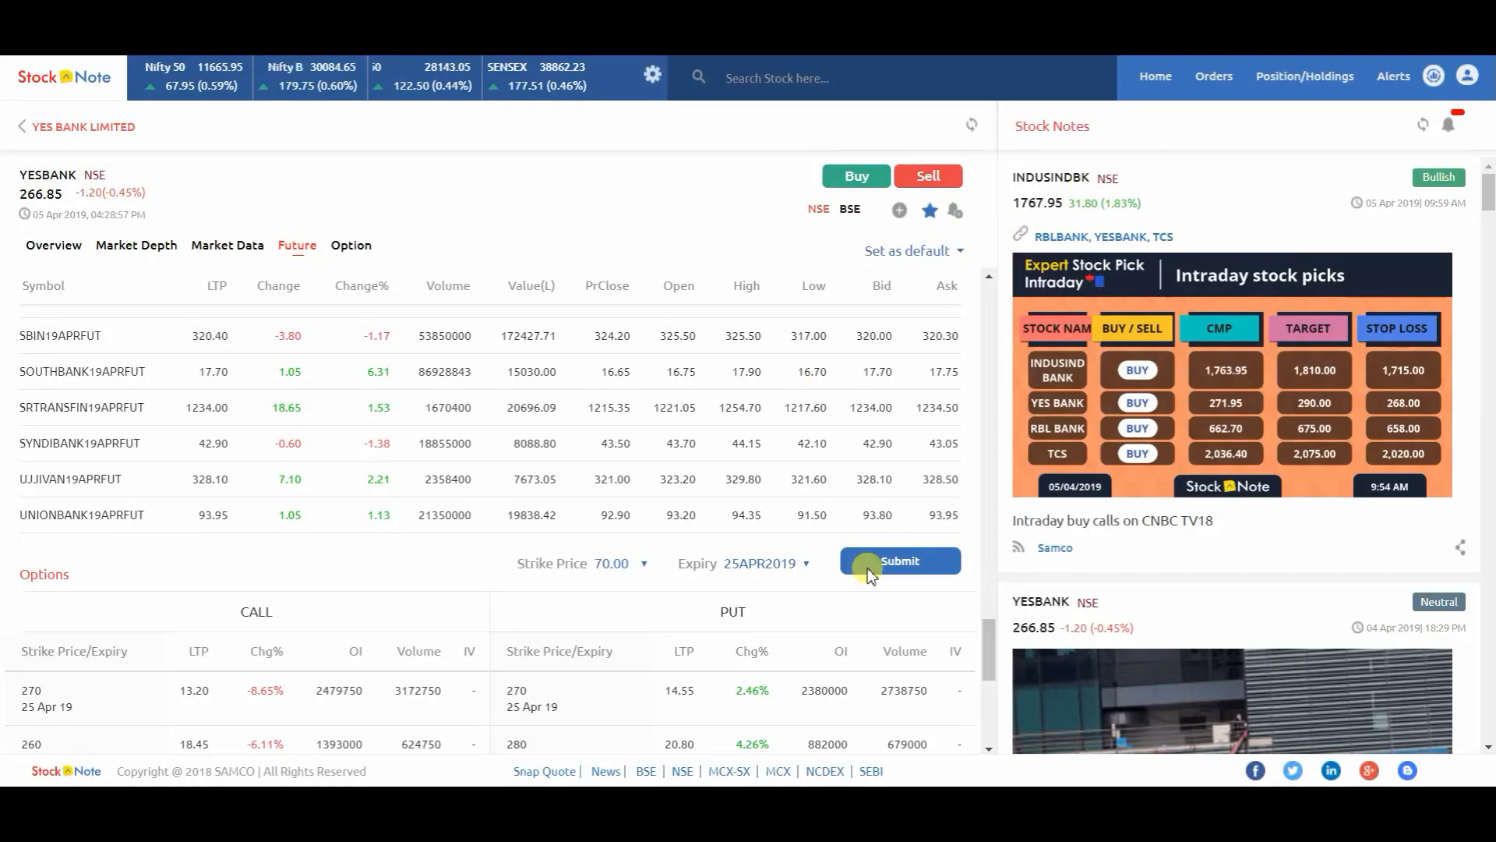